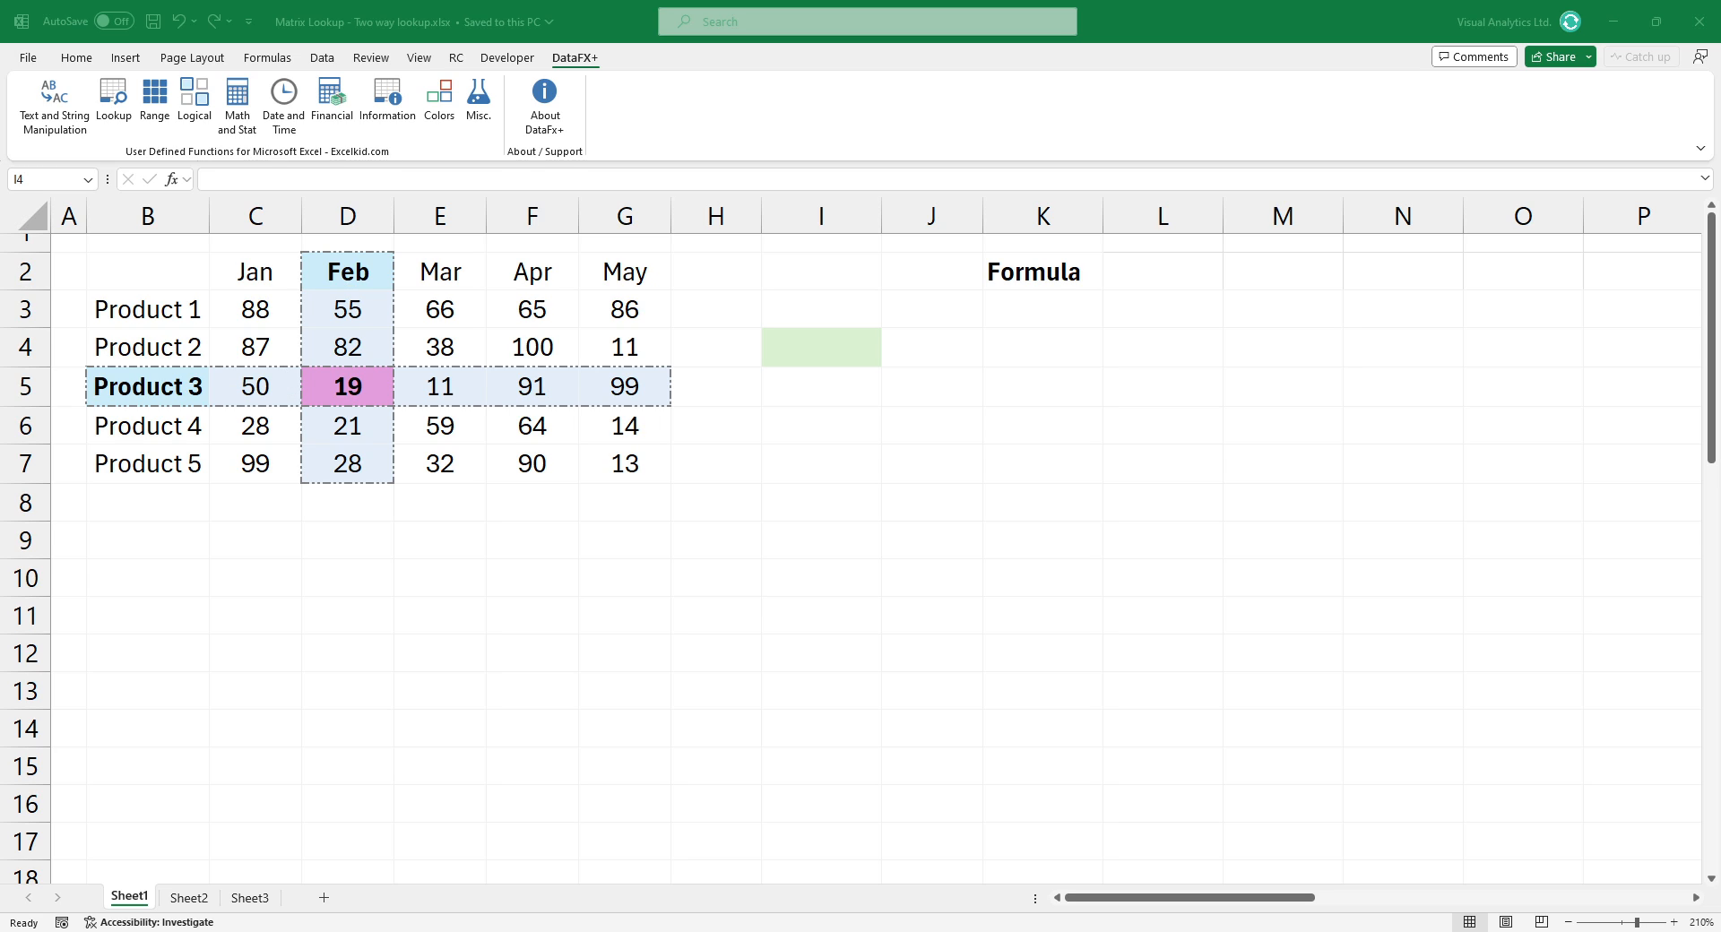
# - Enter =TLOOKUP(B5, D2, B2:G7) in I4 so it returns 19 for Product 3 in Feb
pyautogui.click(819, 348)
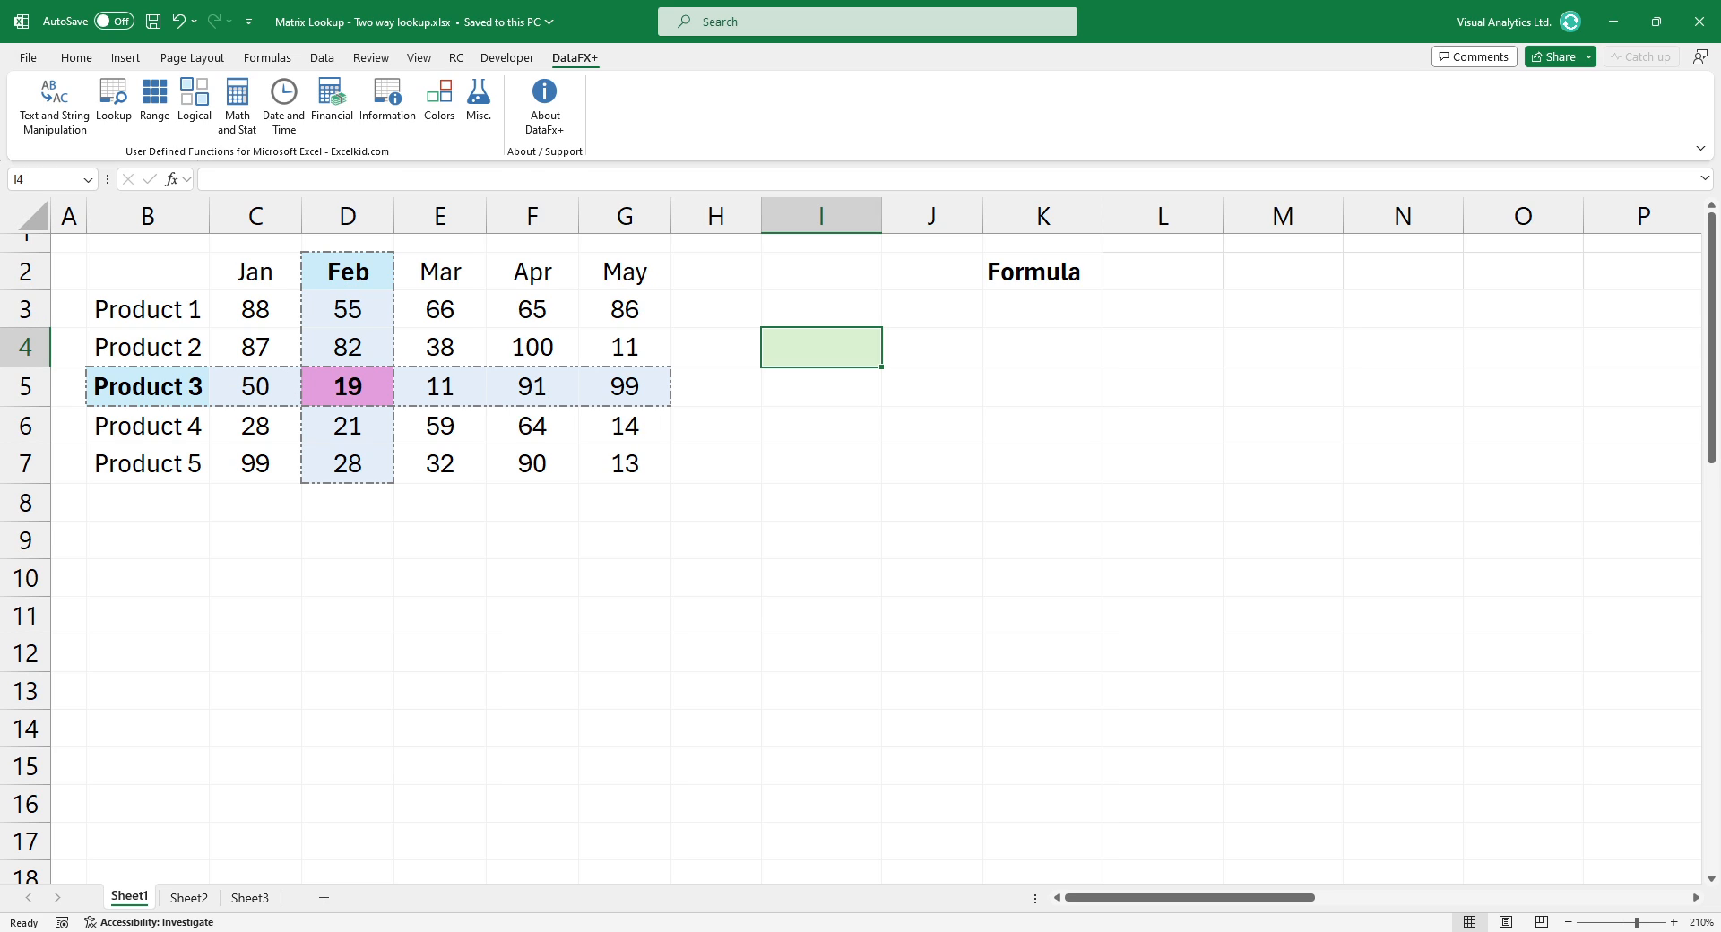
pyautogui.write('=TLOOKUP(')
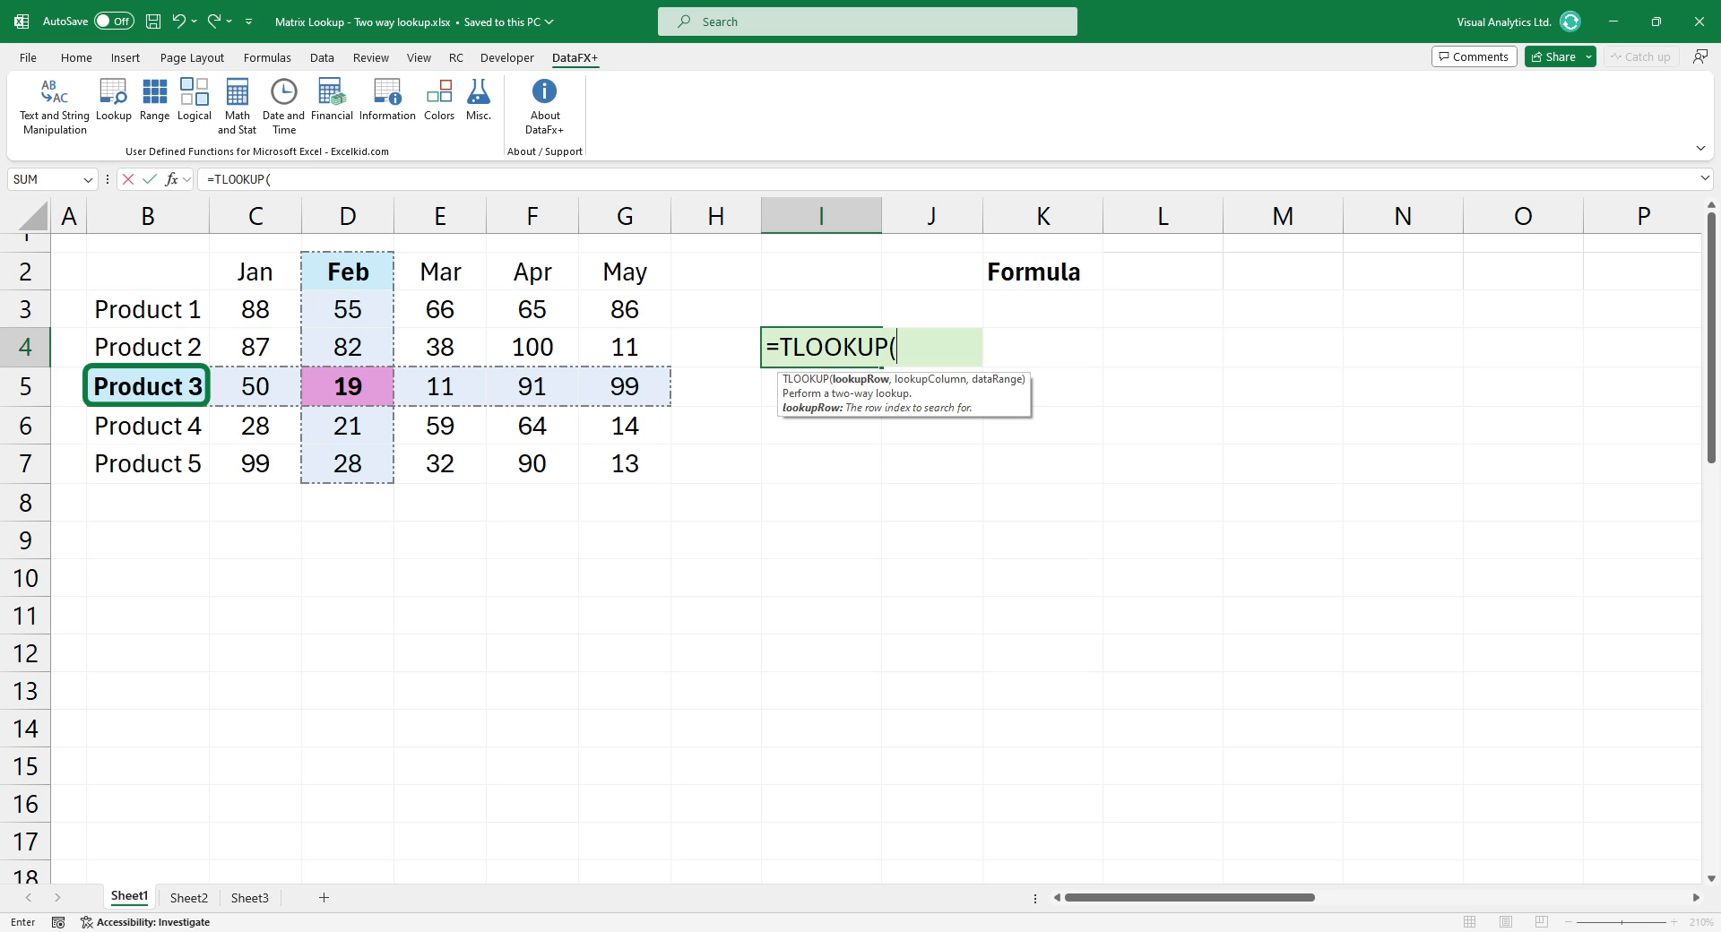
pyautogui.click(145, 385)
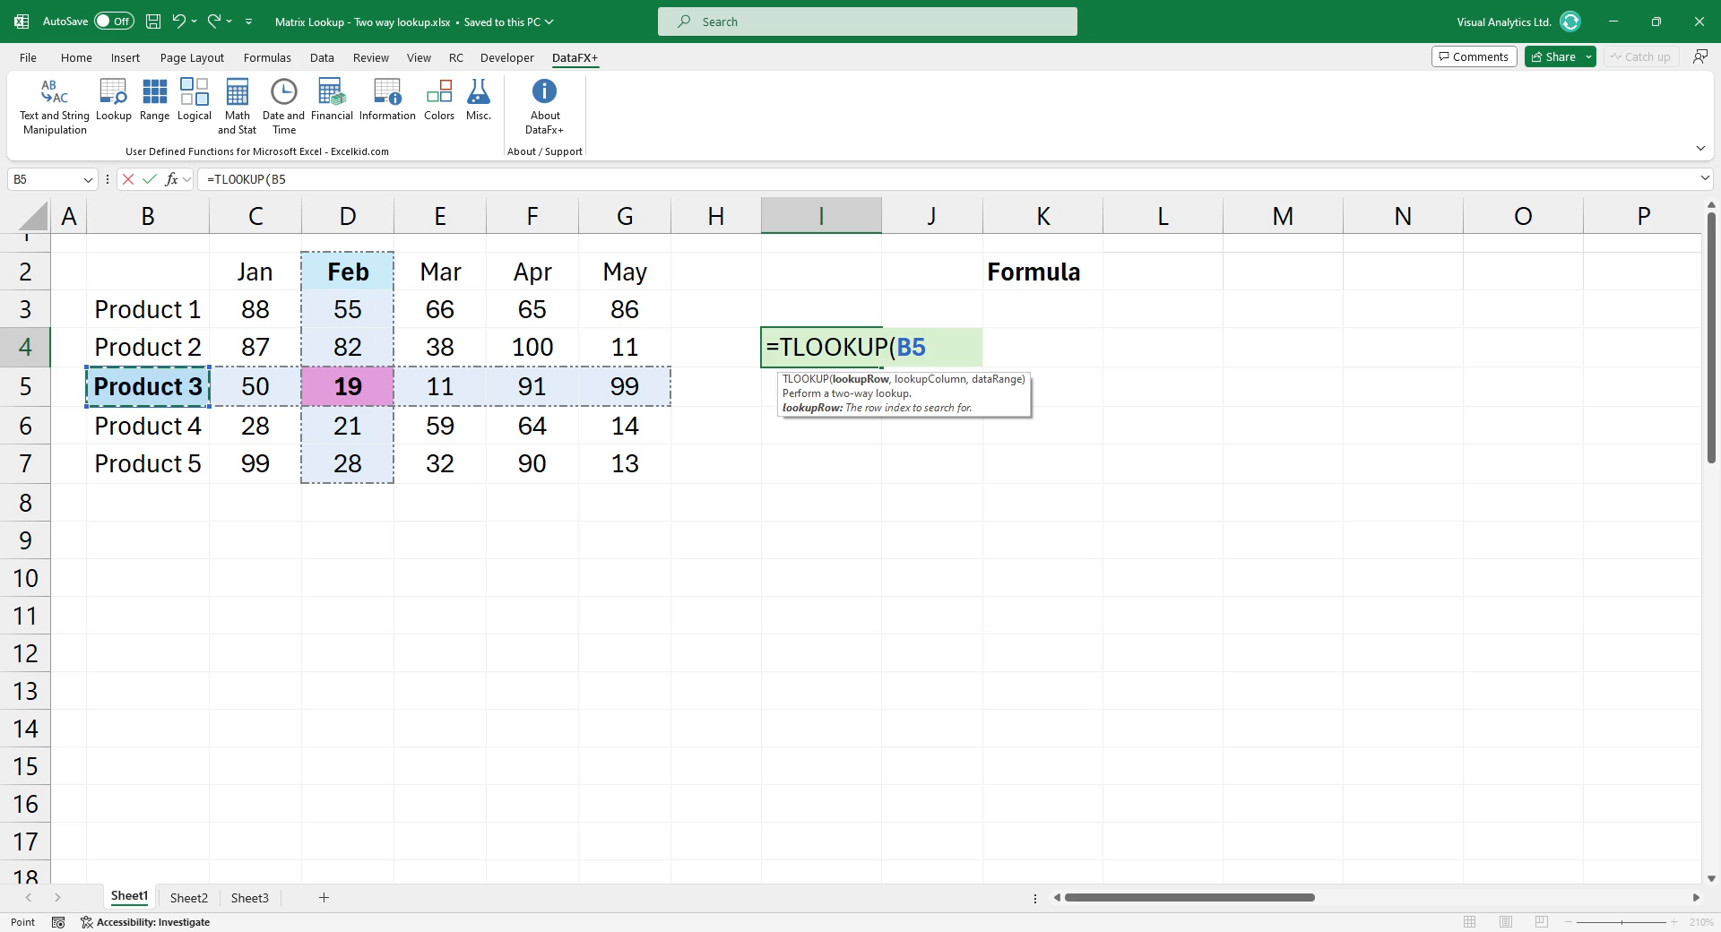
pyautogui.write(',')
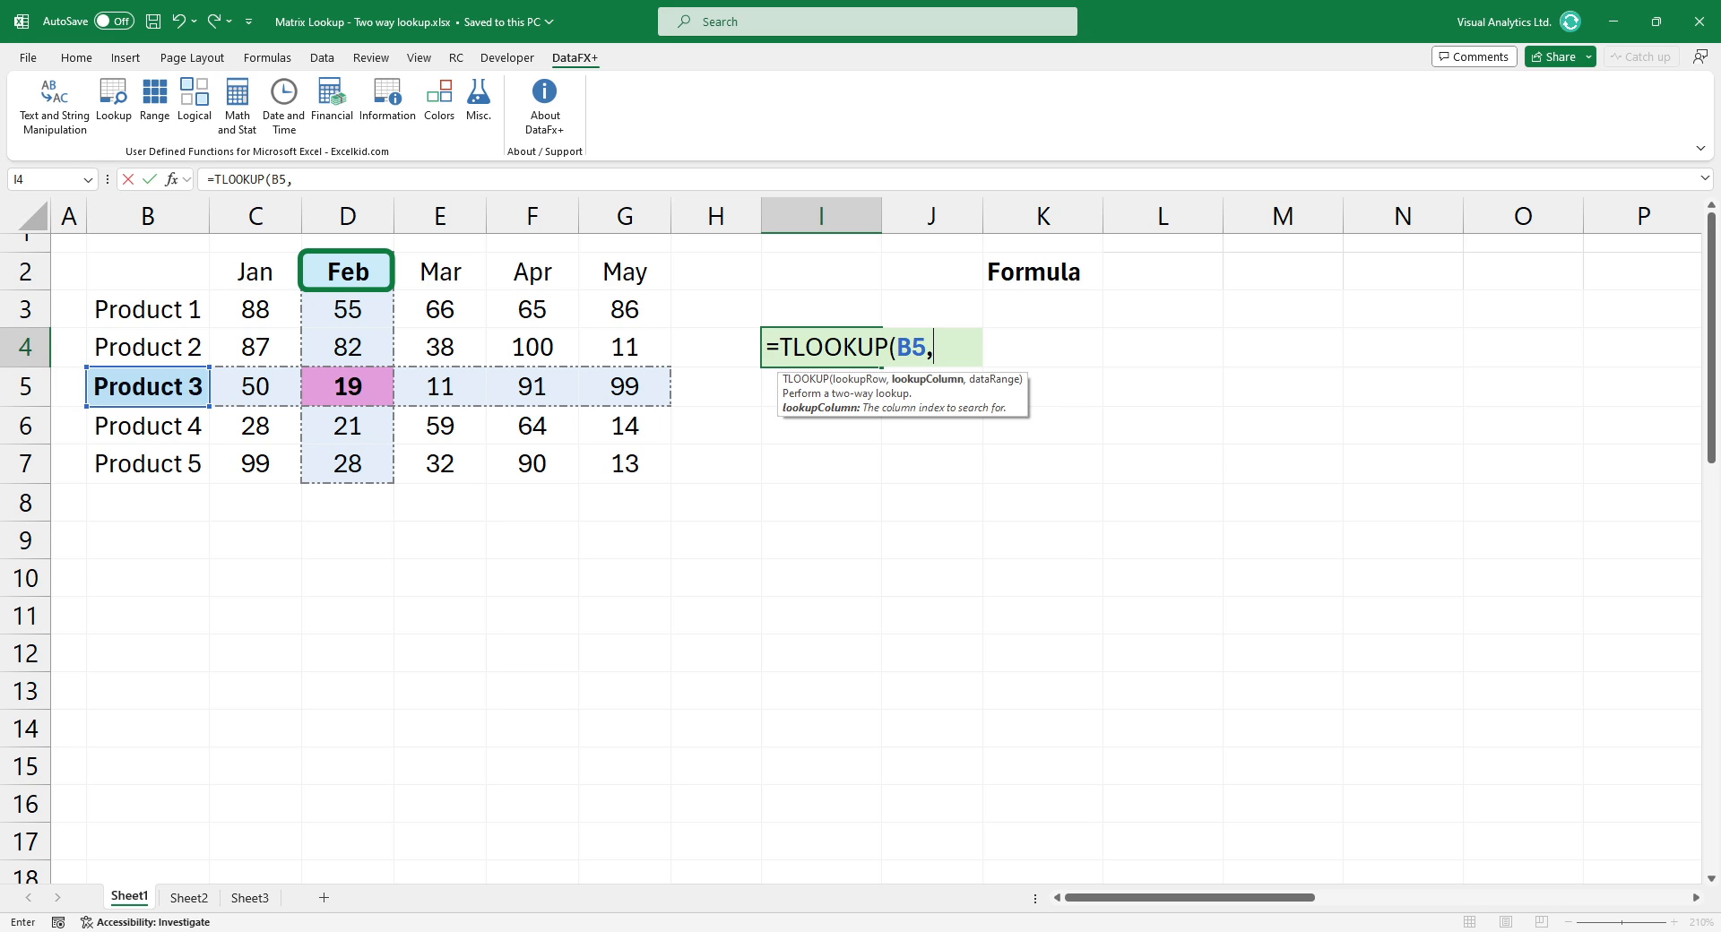
pyautogui.click(346, 271)
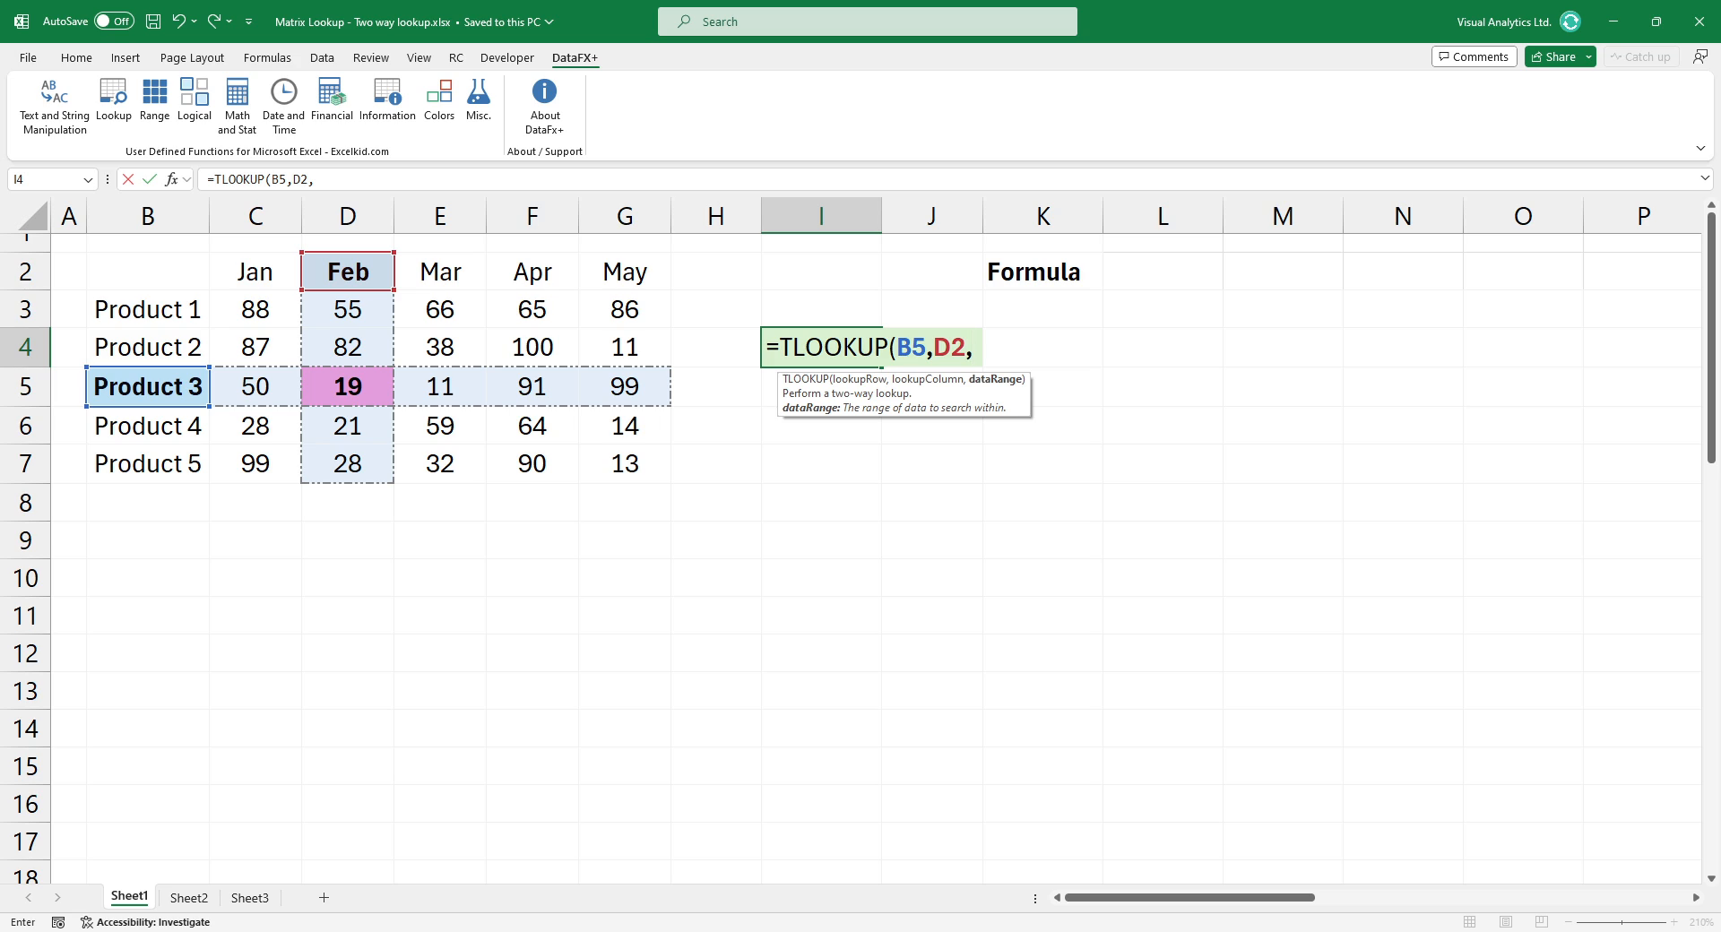
pyautogui.click(145, 270)
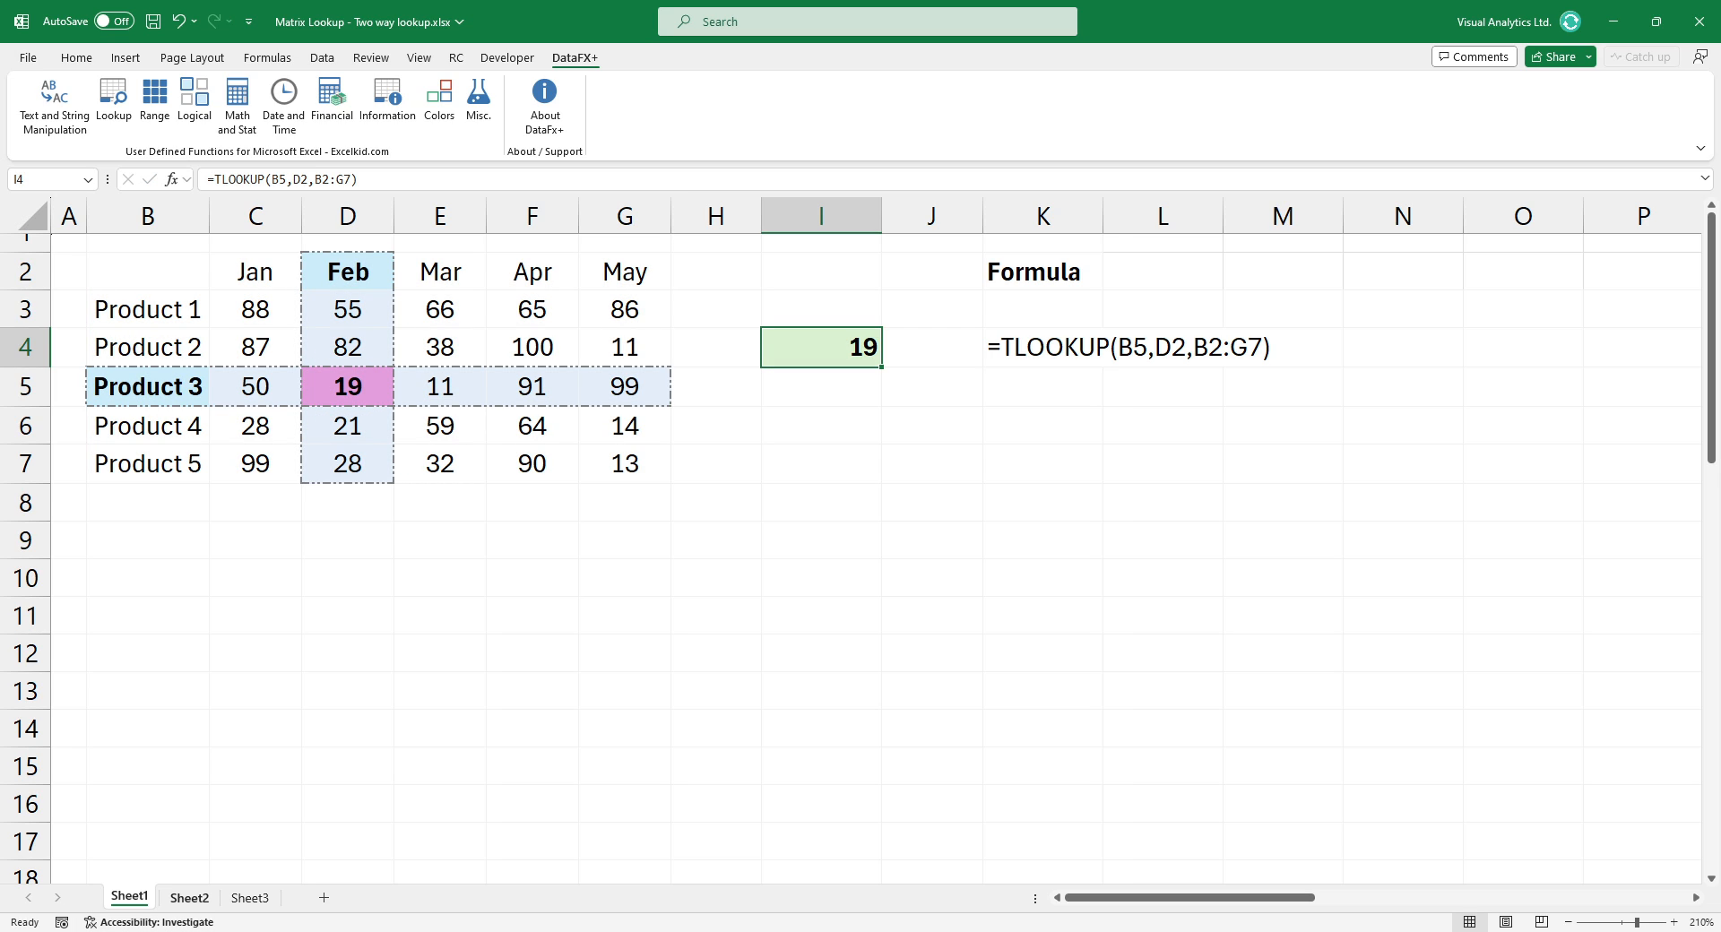
# - Go to Sheet2, where TLOOKUP, INDEX/MATCH and nested XLOOKUP all return 100
pyautogui.click(188, 897)
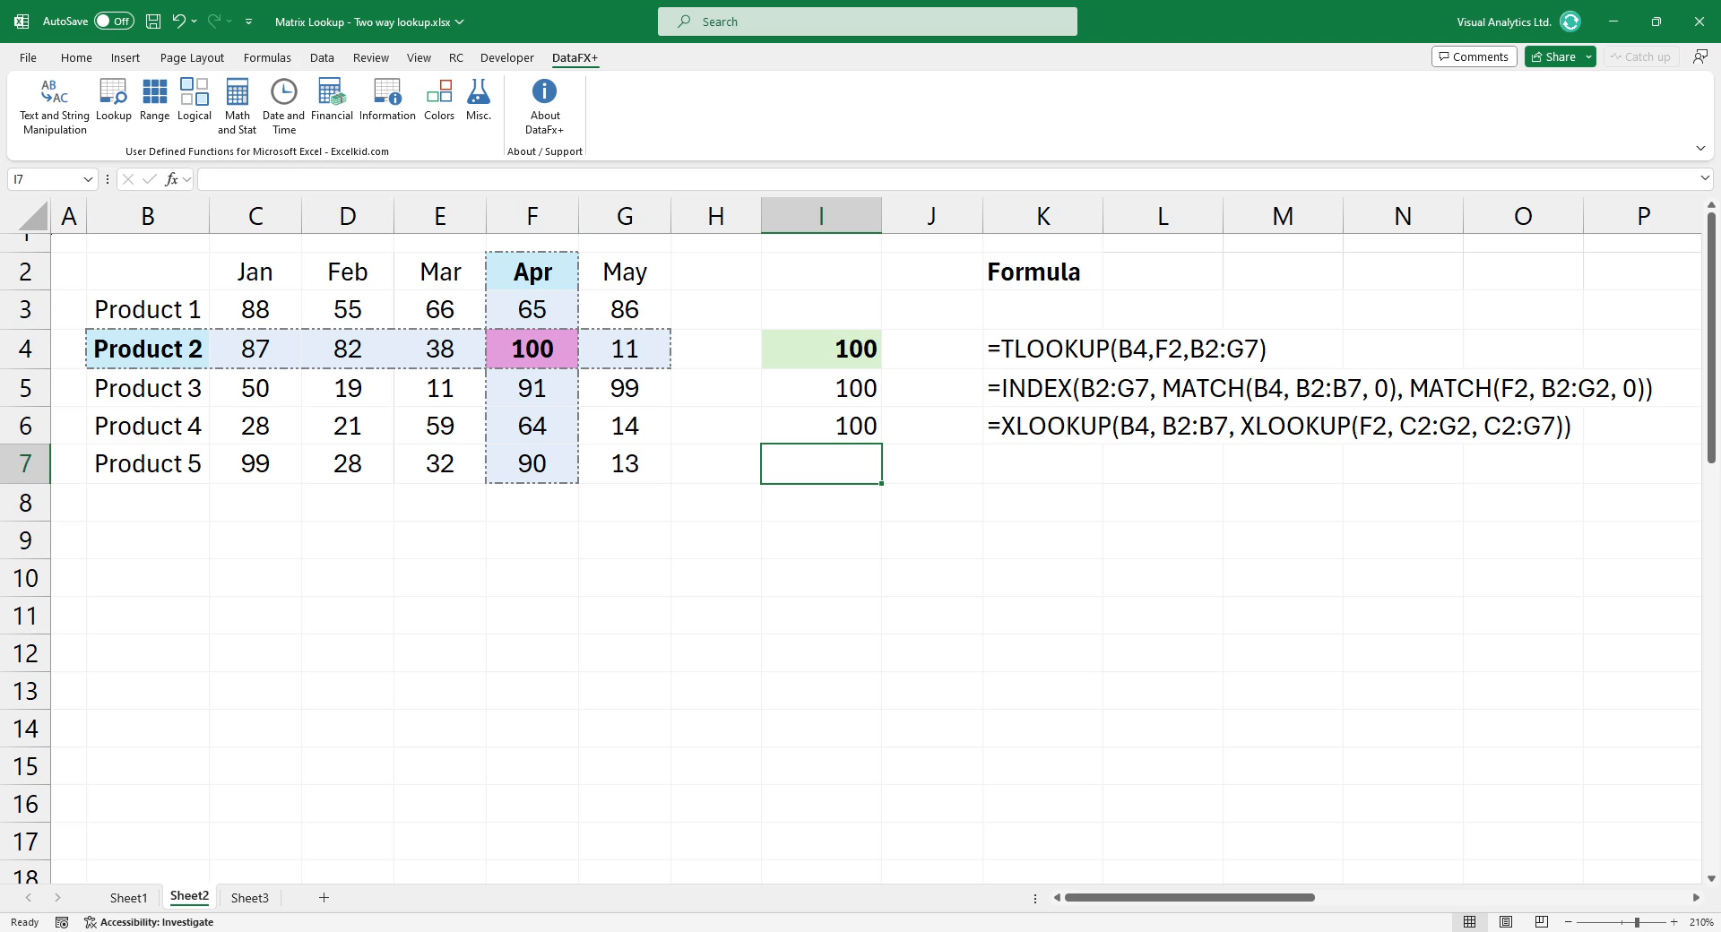
pyautogui.click(820, 425)
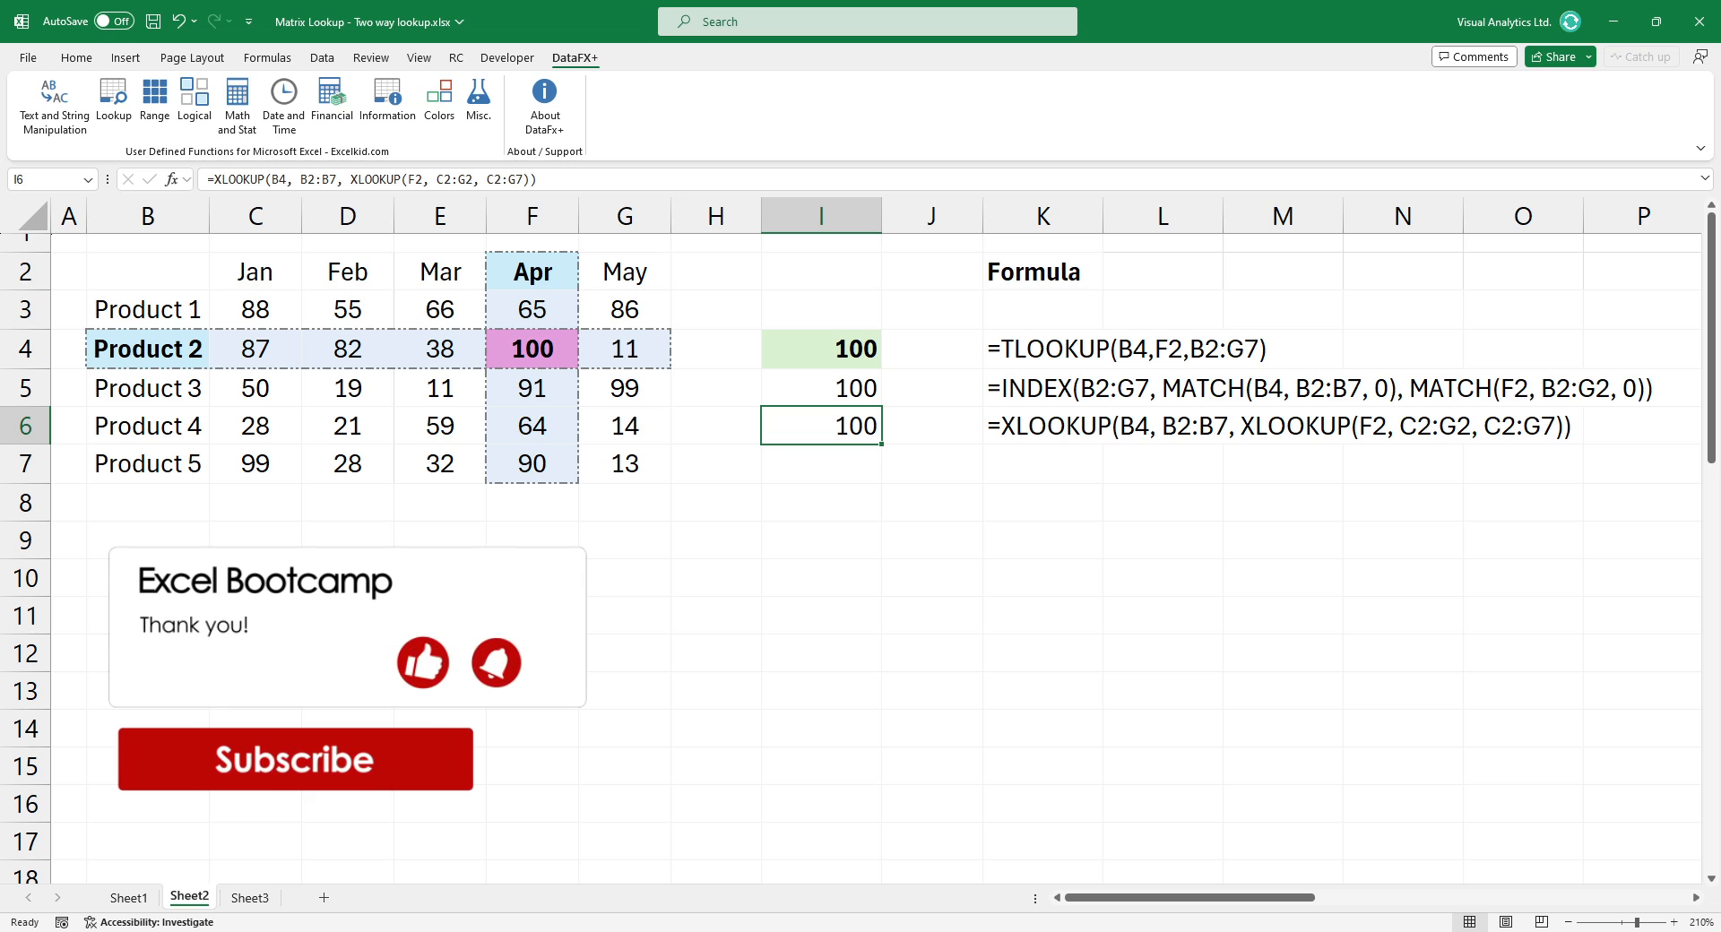
pyautogui.click(819, 349)
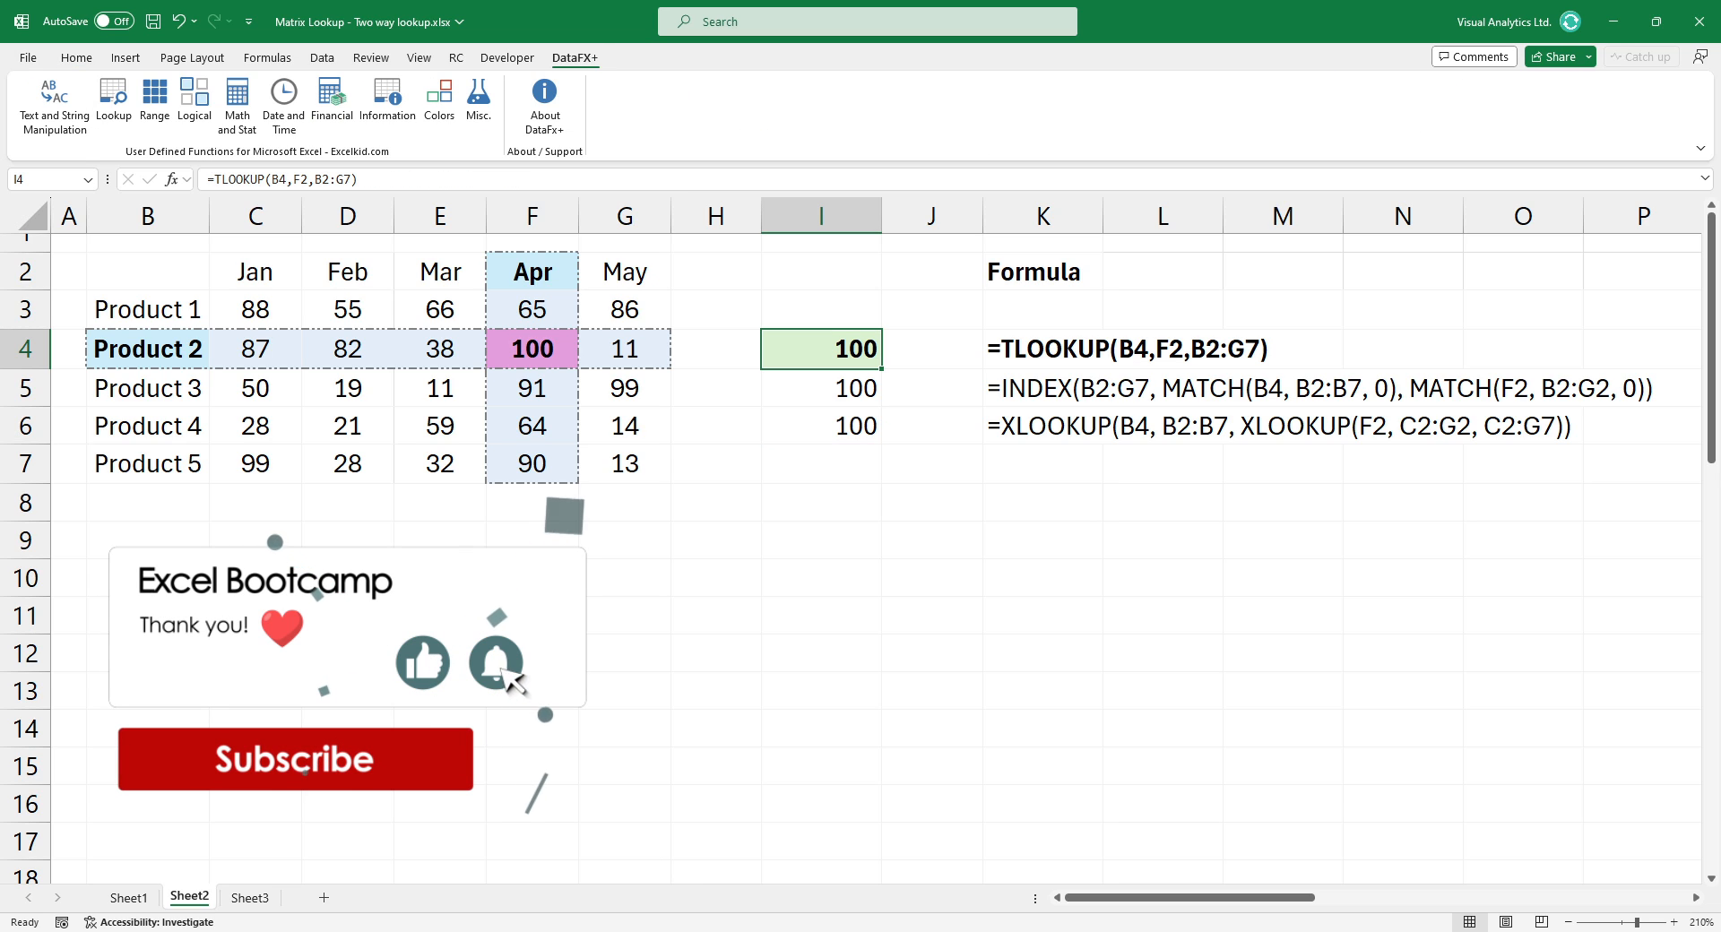